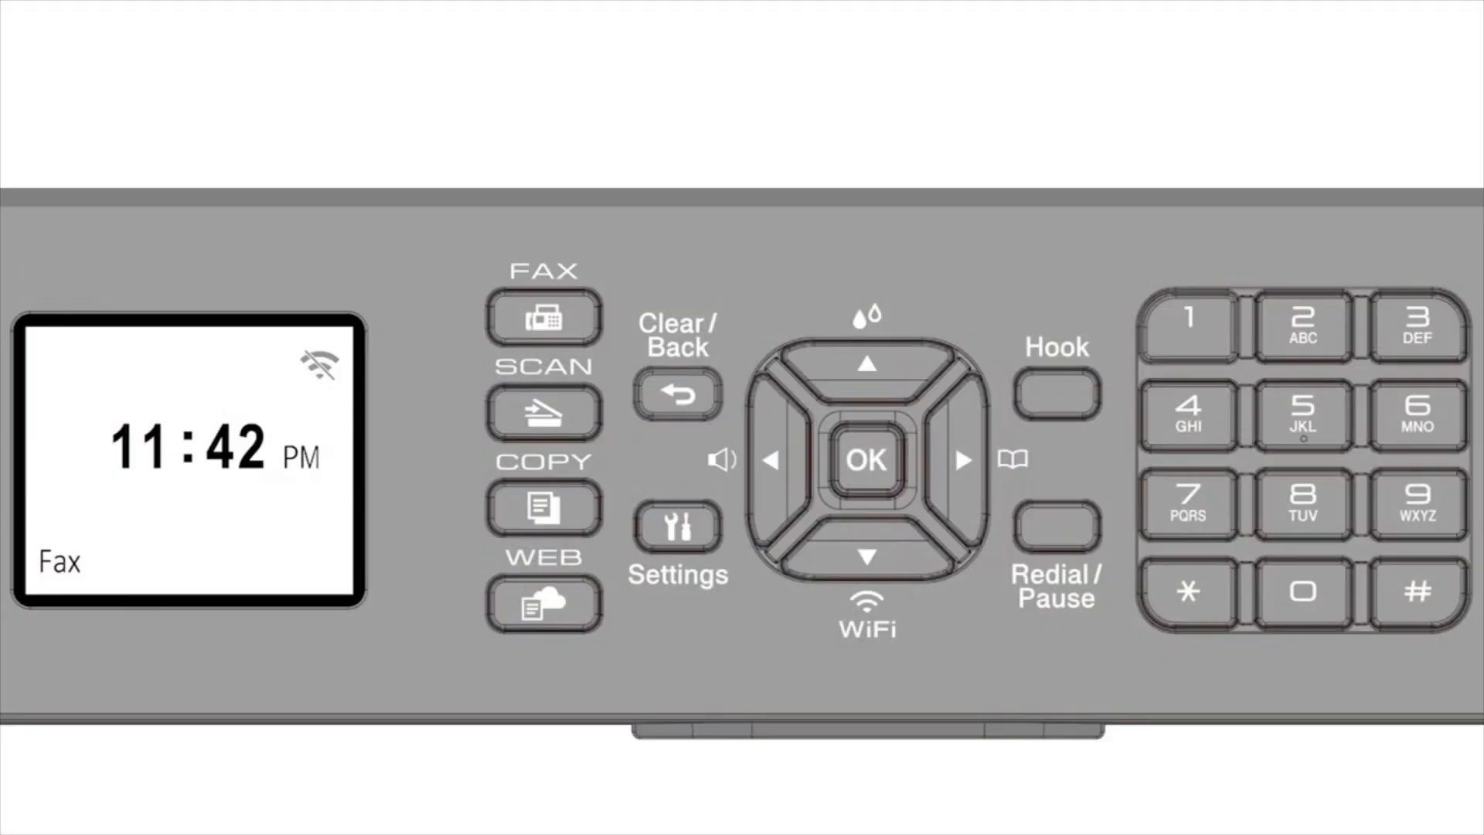
# Enable the Brother printer's wireless LAN from its control panel, answering Yes
pyautogui.click(864, 610)
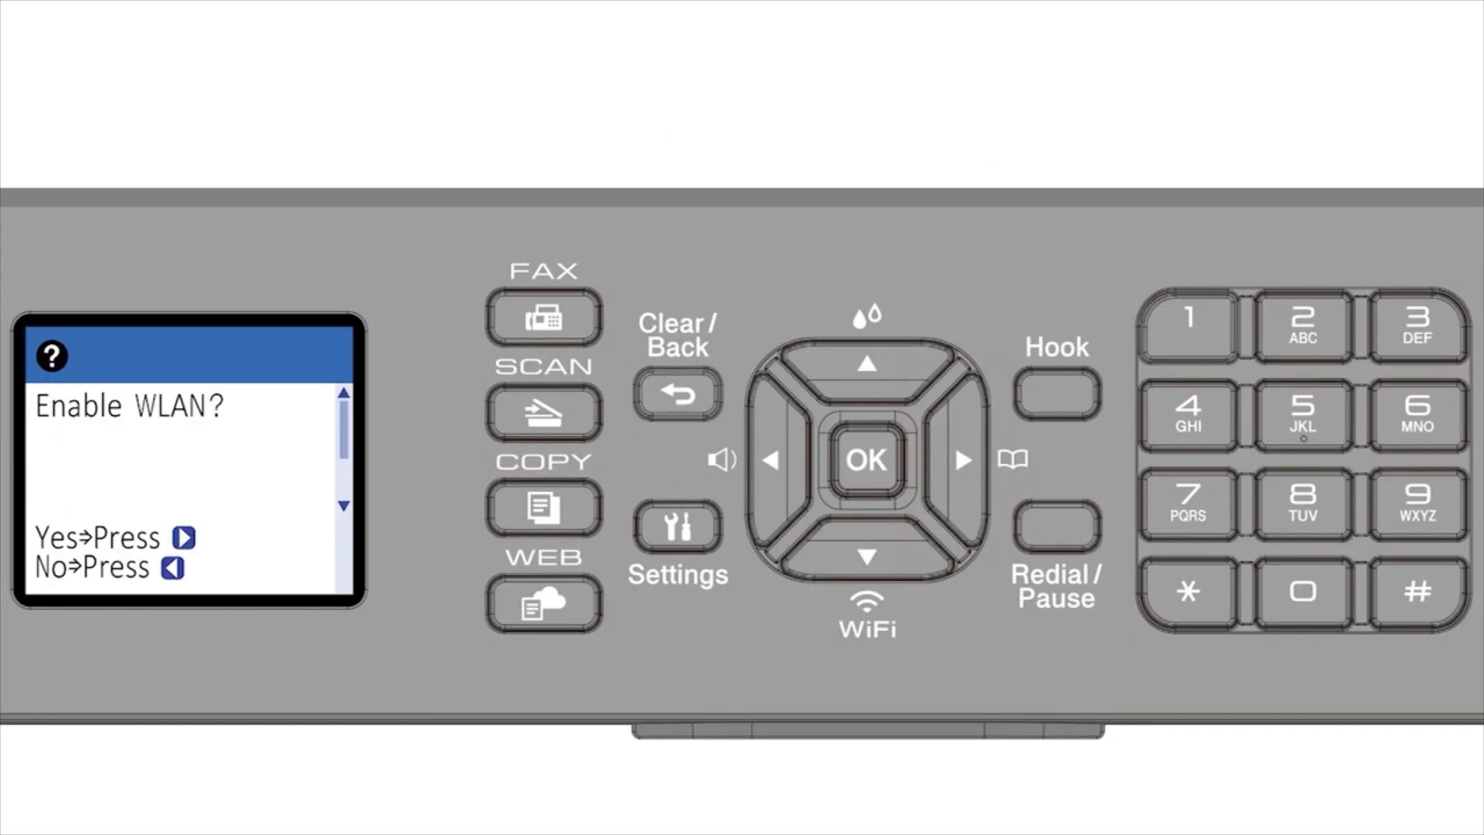
pyautogui.click(964, 461)
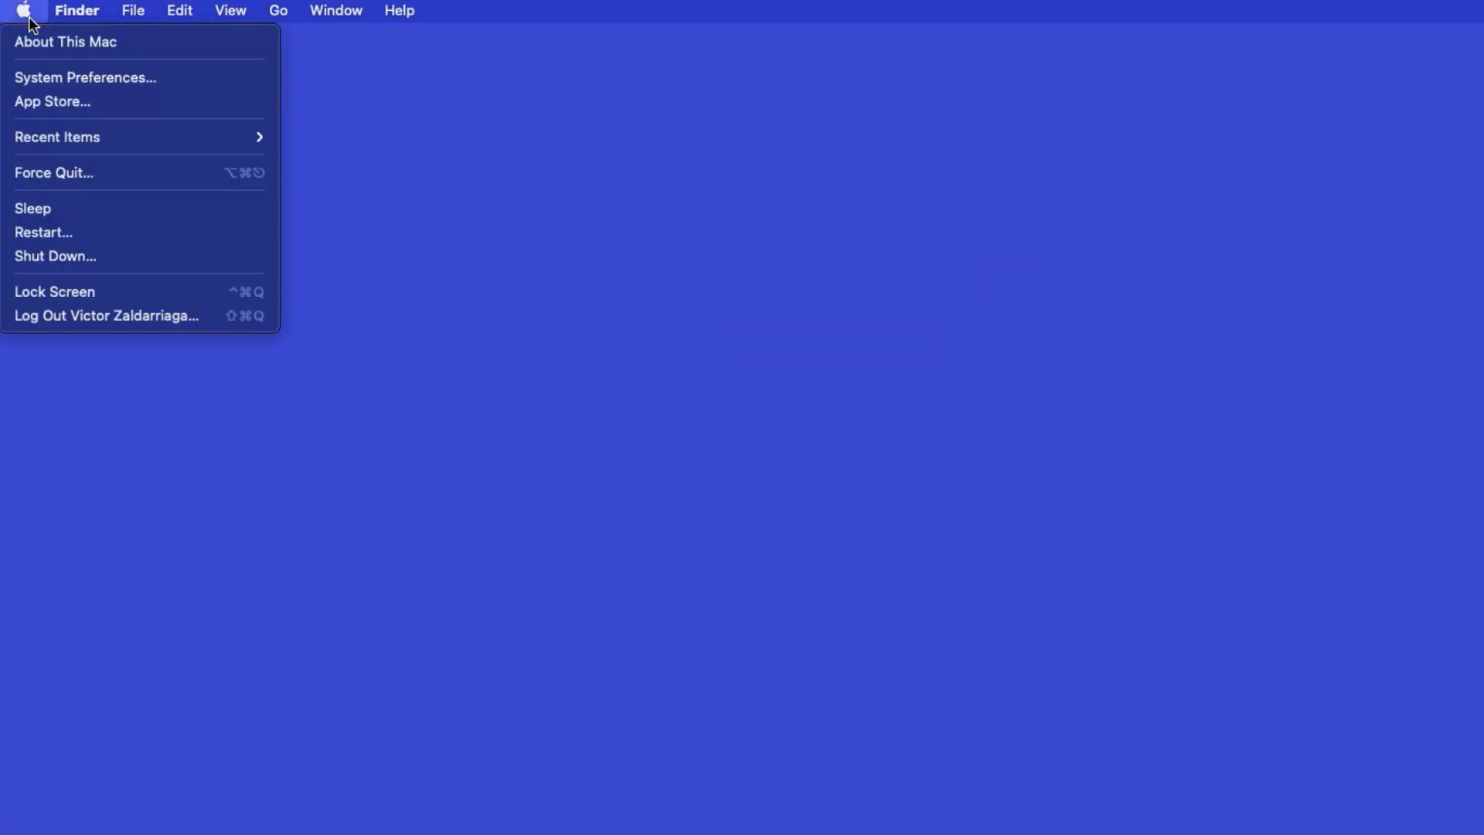
pyautogui.moveTo(85, 77)
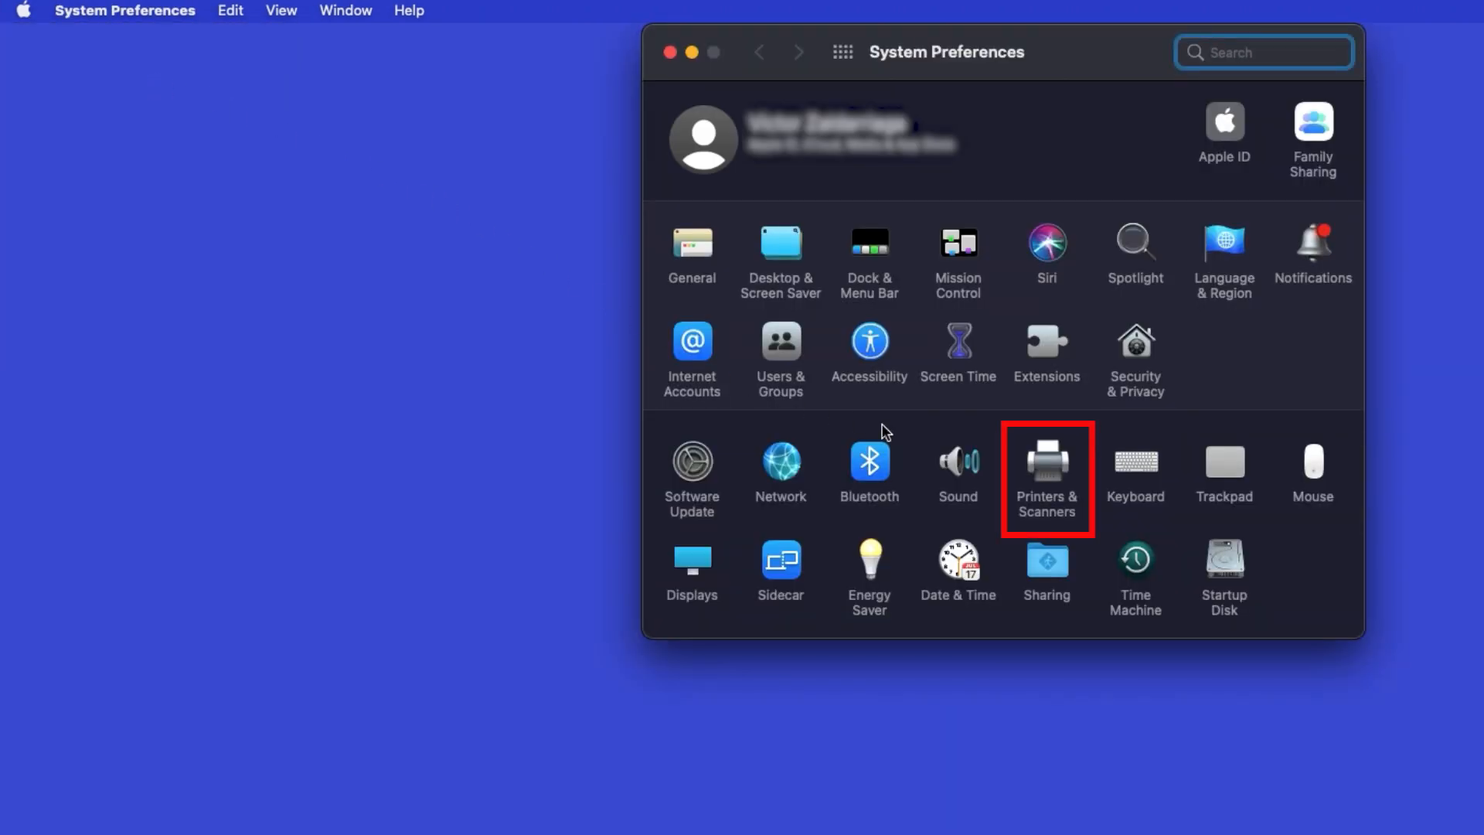
# Open the Printers & Scanners pane in System Preferences
pyautogui.click(1046, 468)
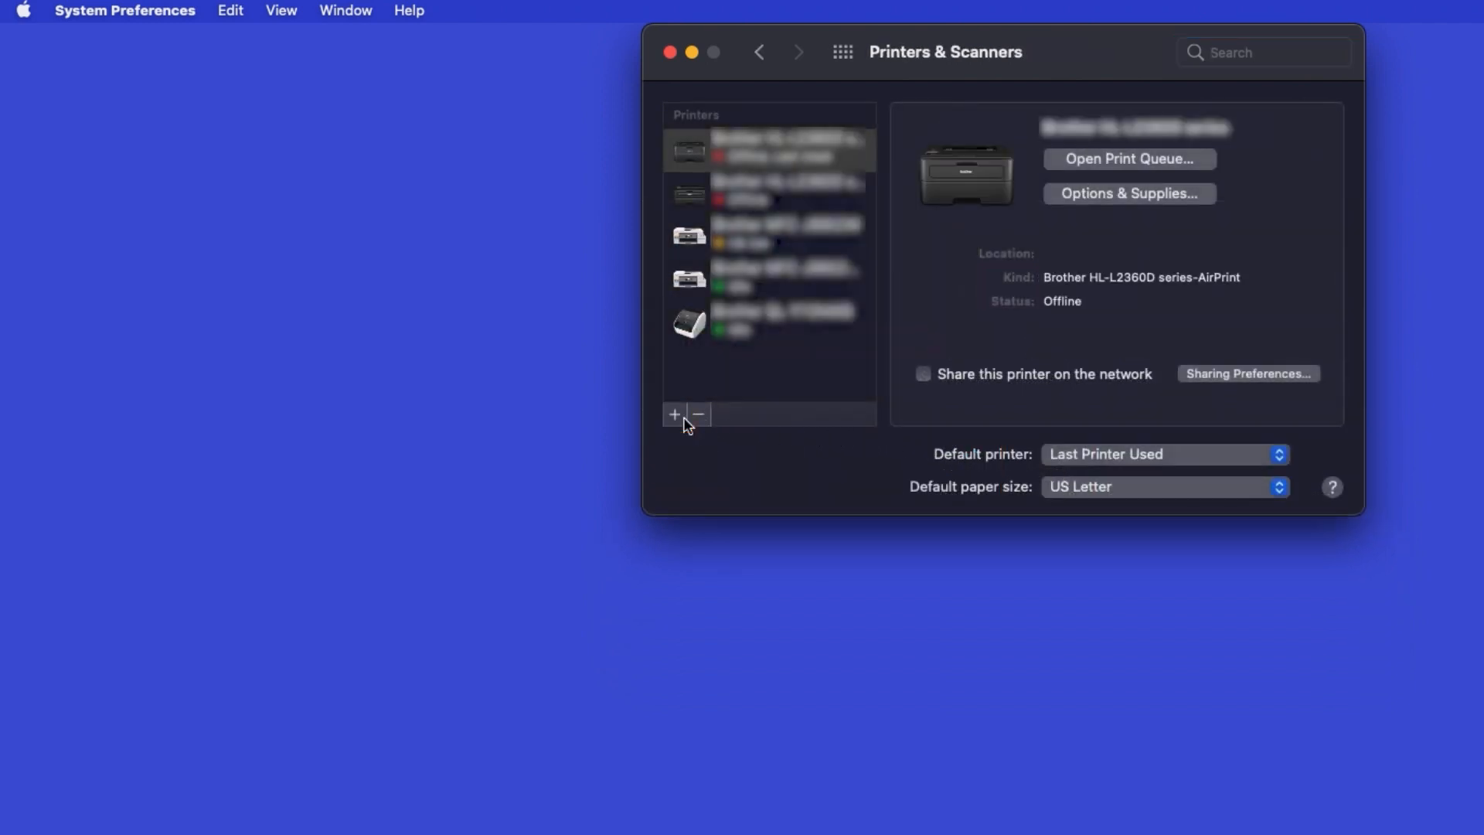
# Add the detected Brother MFC-J4345DW using AirPrint
pyautogui.click(674, 414)
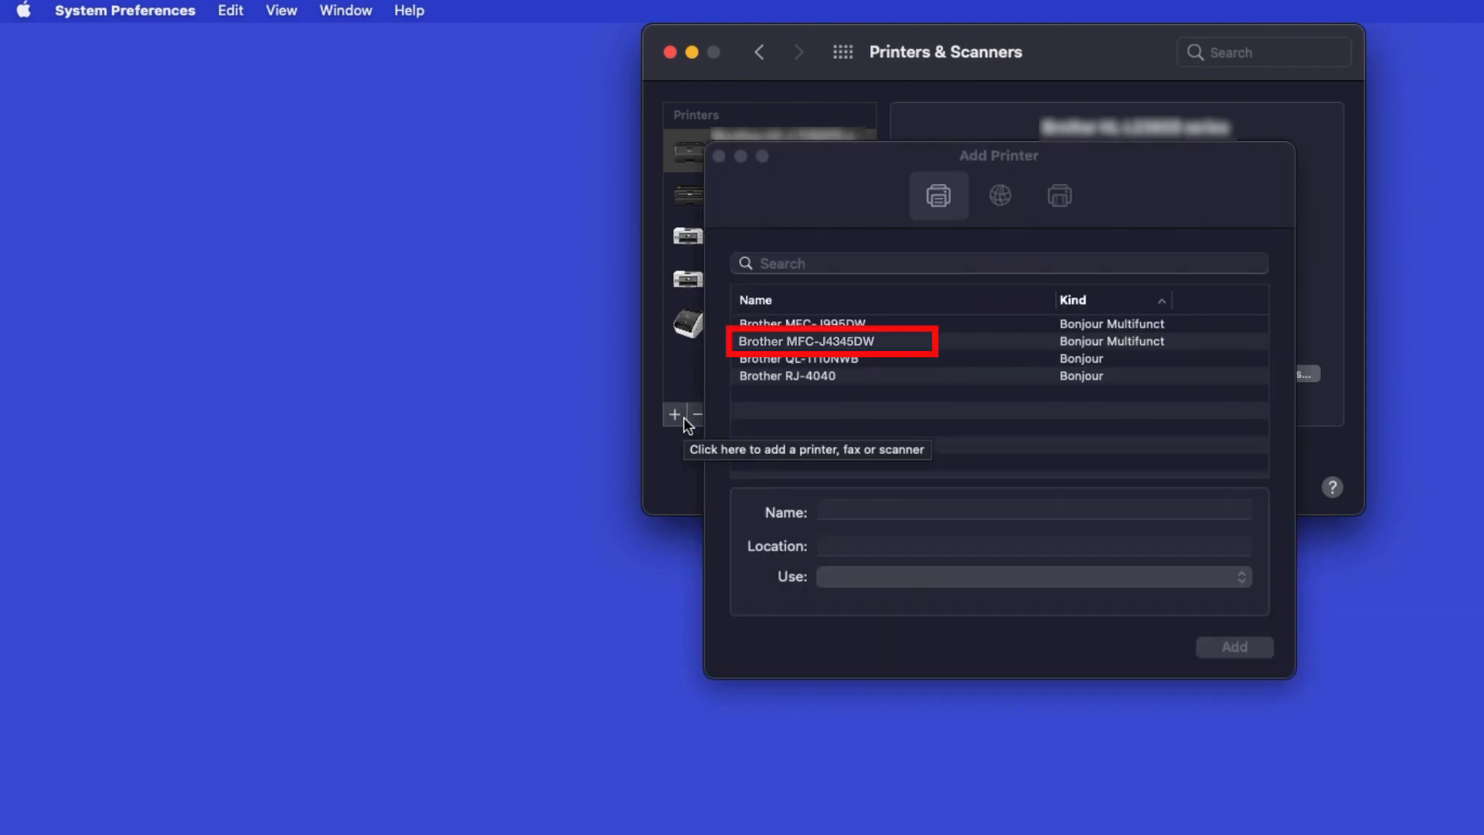
pyautogui.click(852, 341)
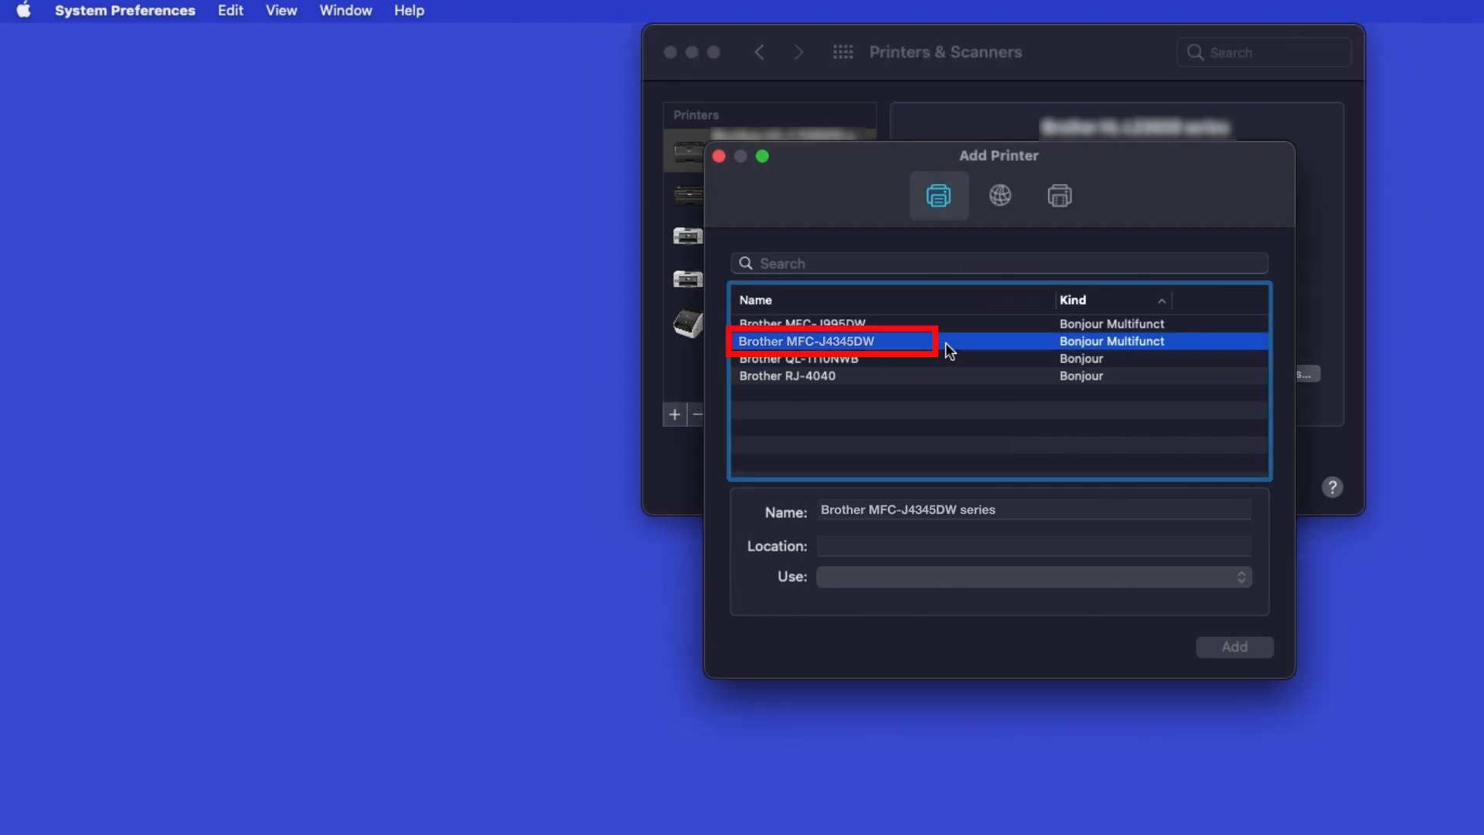
pyautogui.click(805, 341)
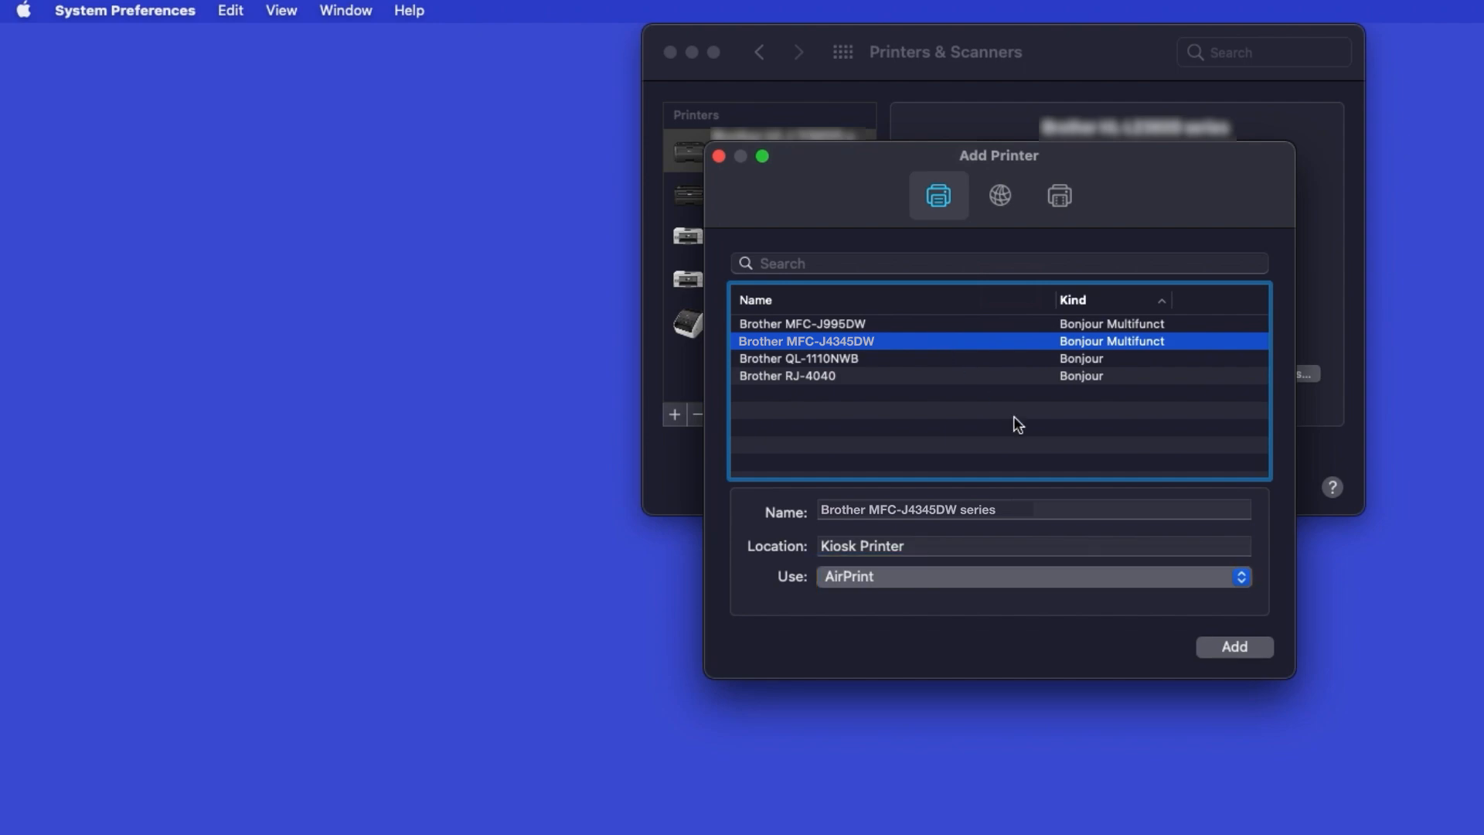
pyautogui.click(1234, 646)
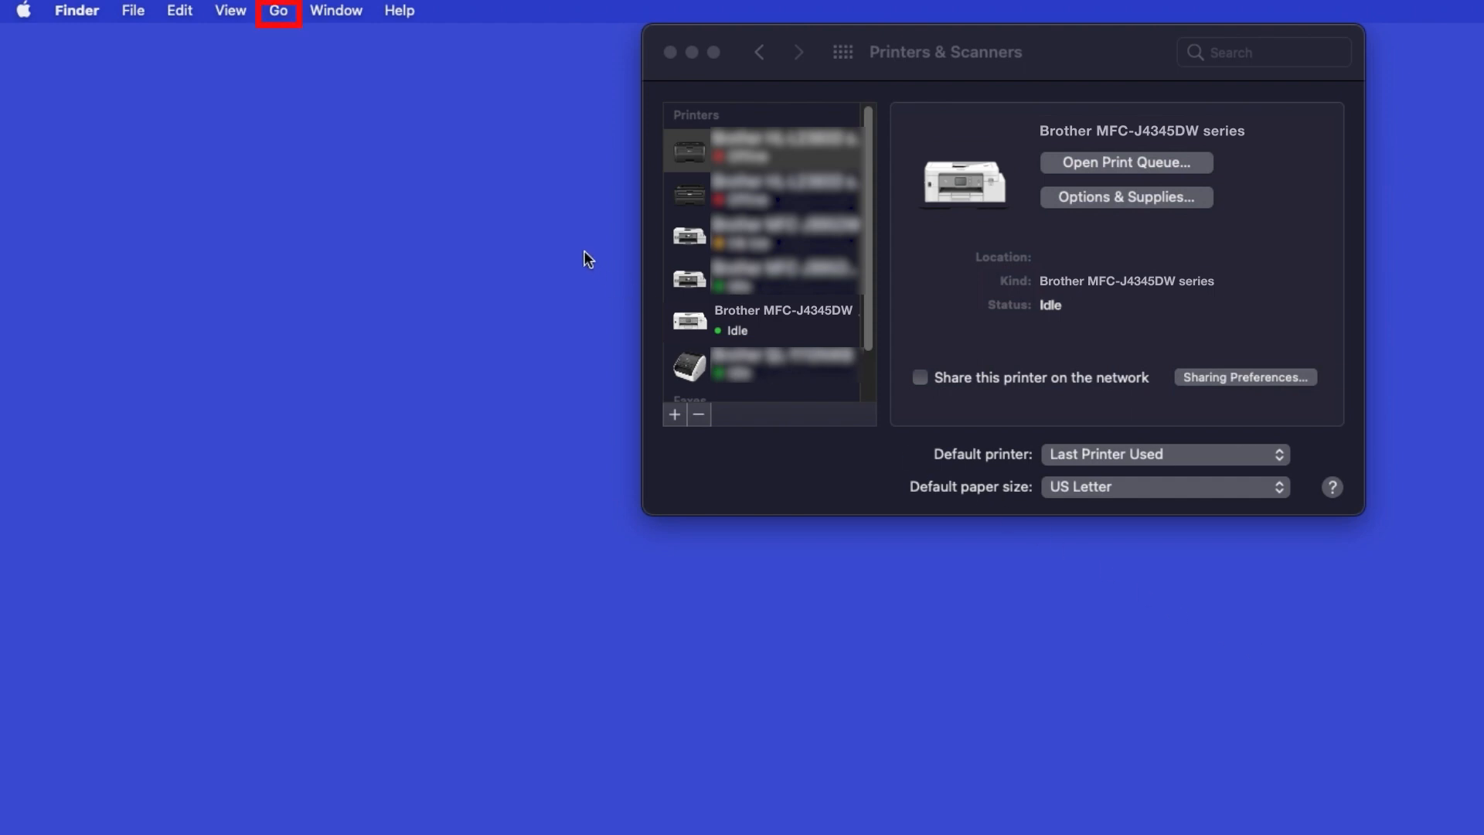
pyautogui.moveTo(288, 29)
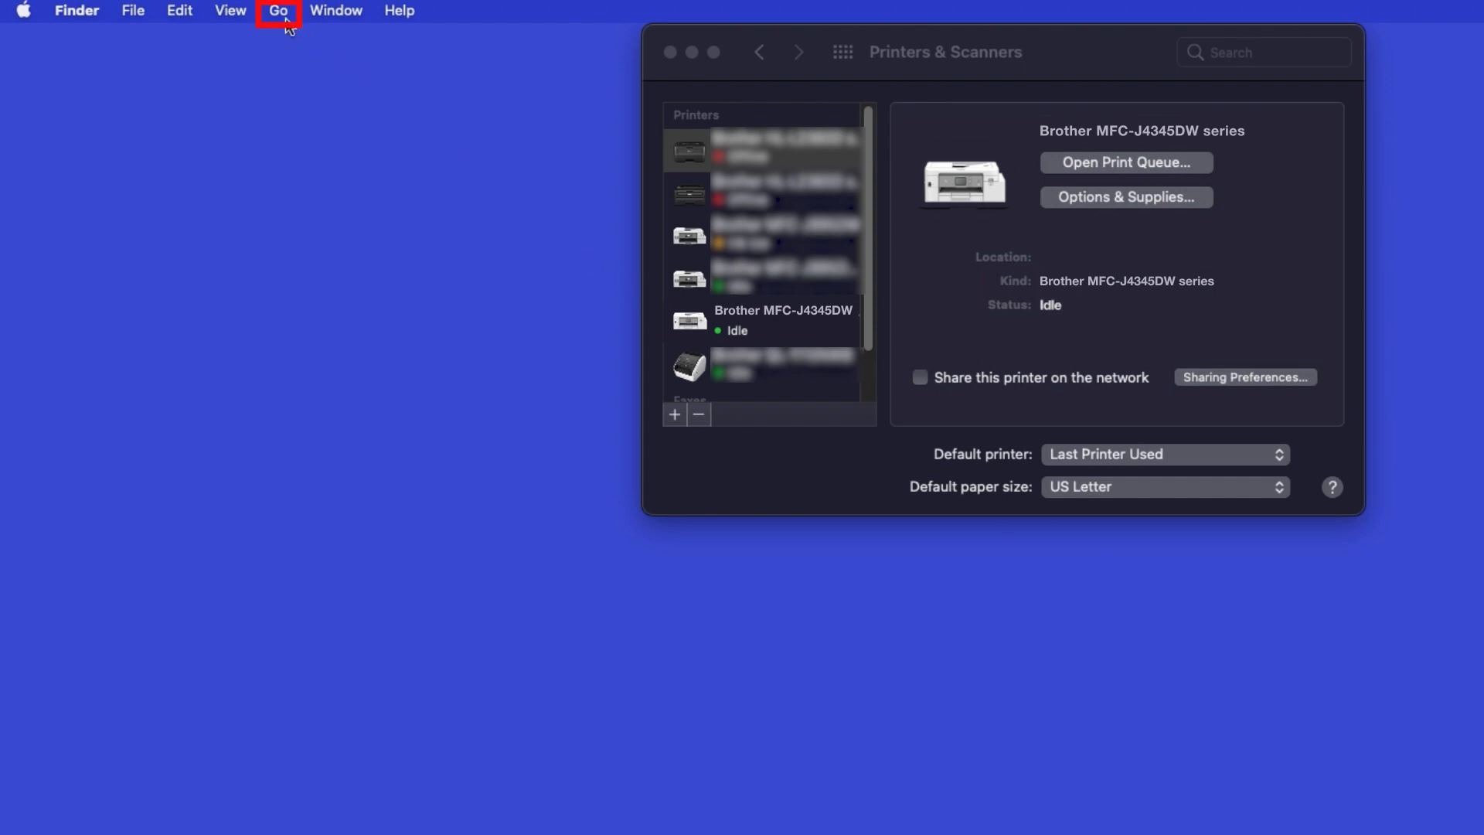
# Go to the Applications folder in Finder and launch App Store
pyautogui.click(278, 10)
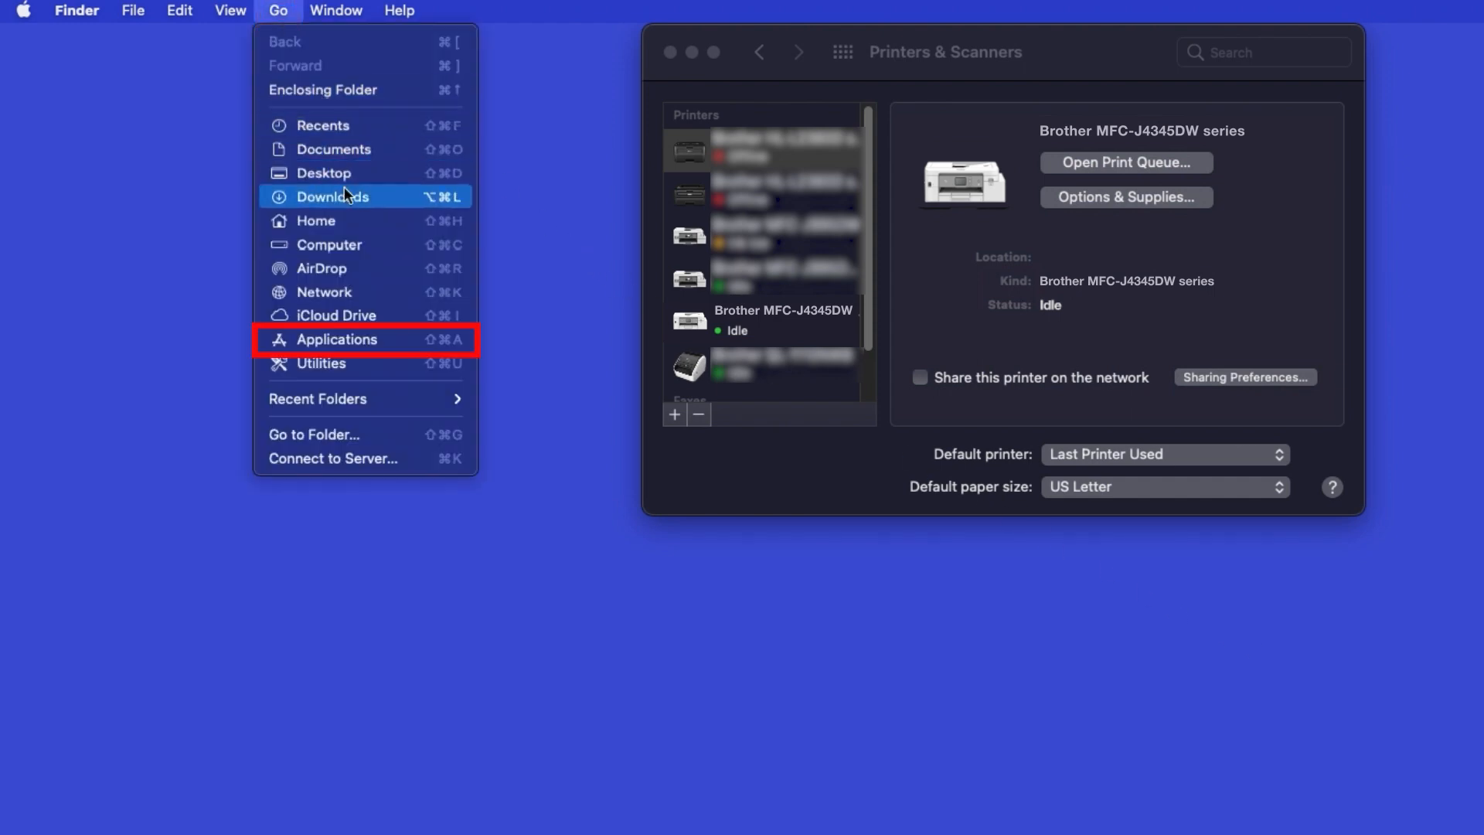
pyautogui.moveTo(384, 346)
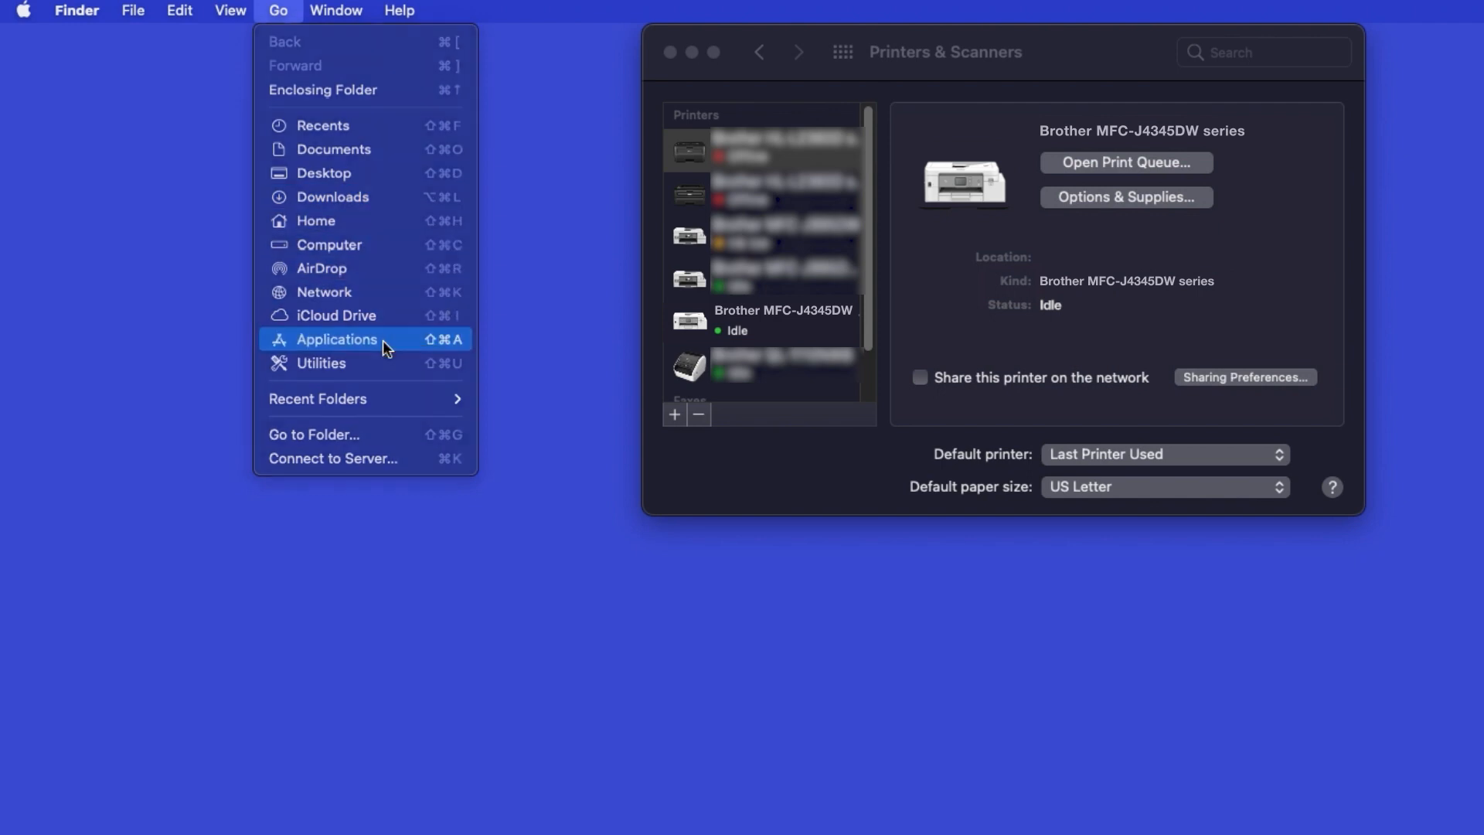
pyautogui.click(337, 338)
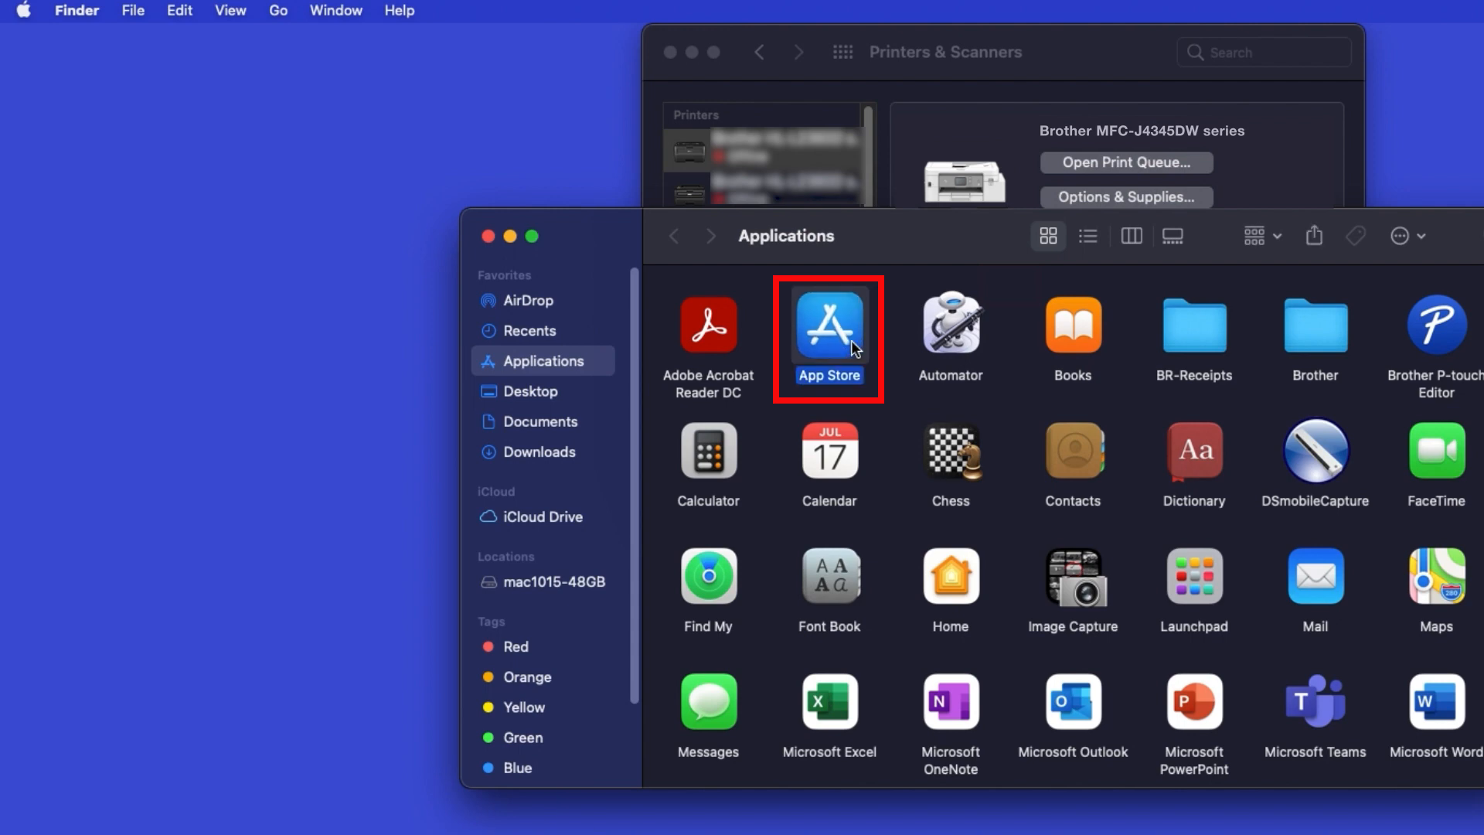
pyautogui.doubleClick(828, 326)
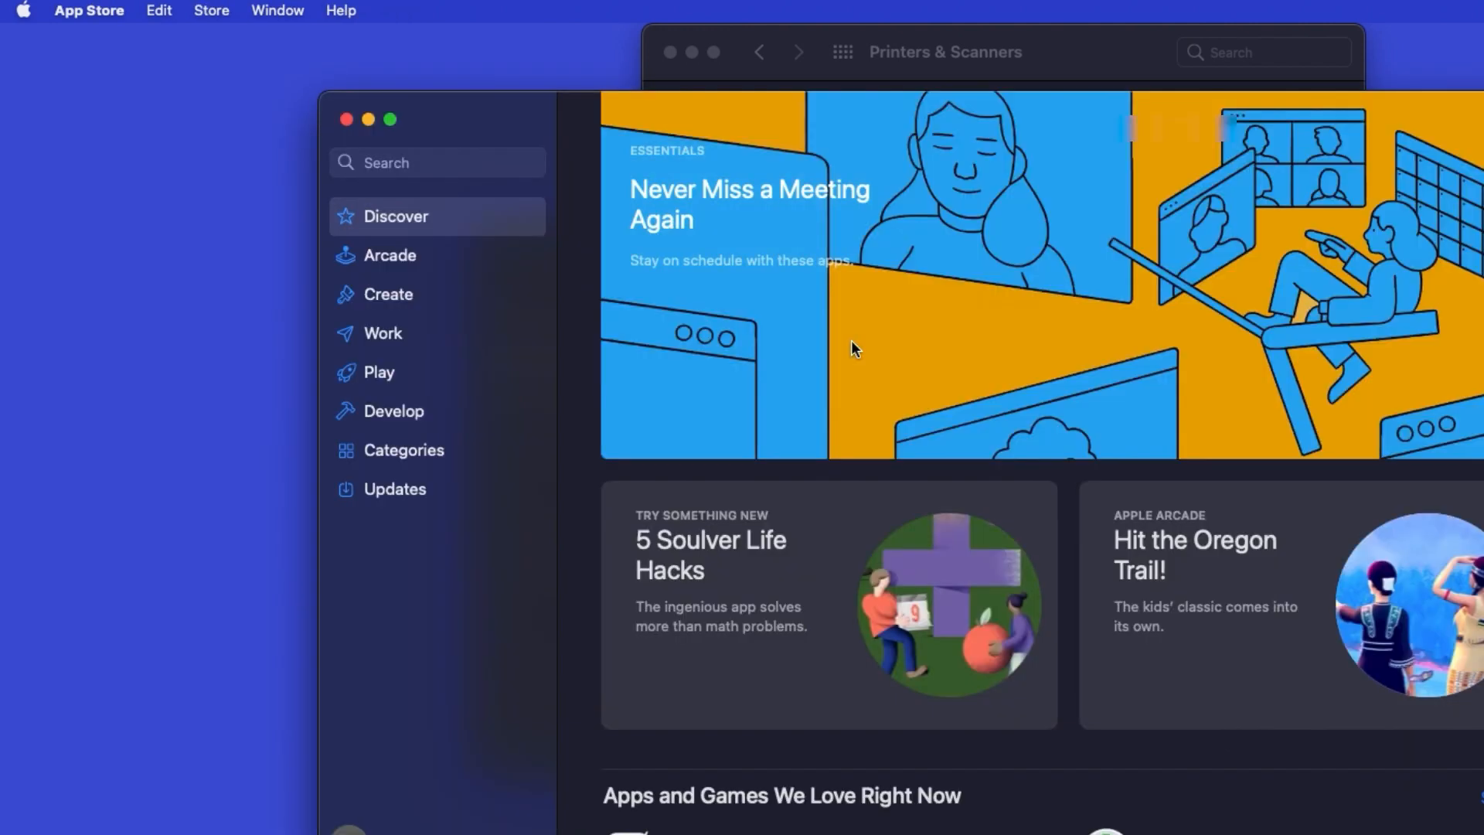
# Search the App Store for 'brother iprint&scan'
pyautogui.click(436, 161)
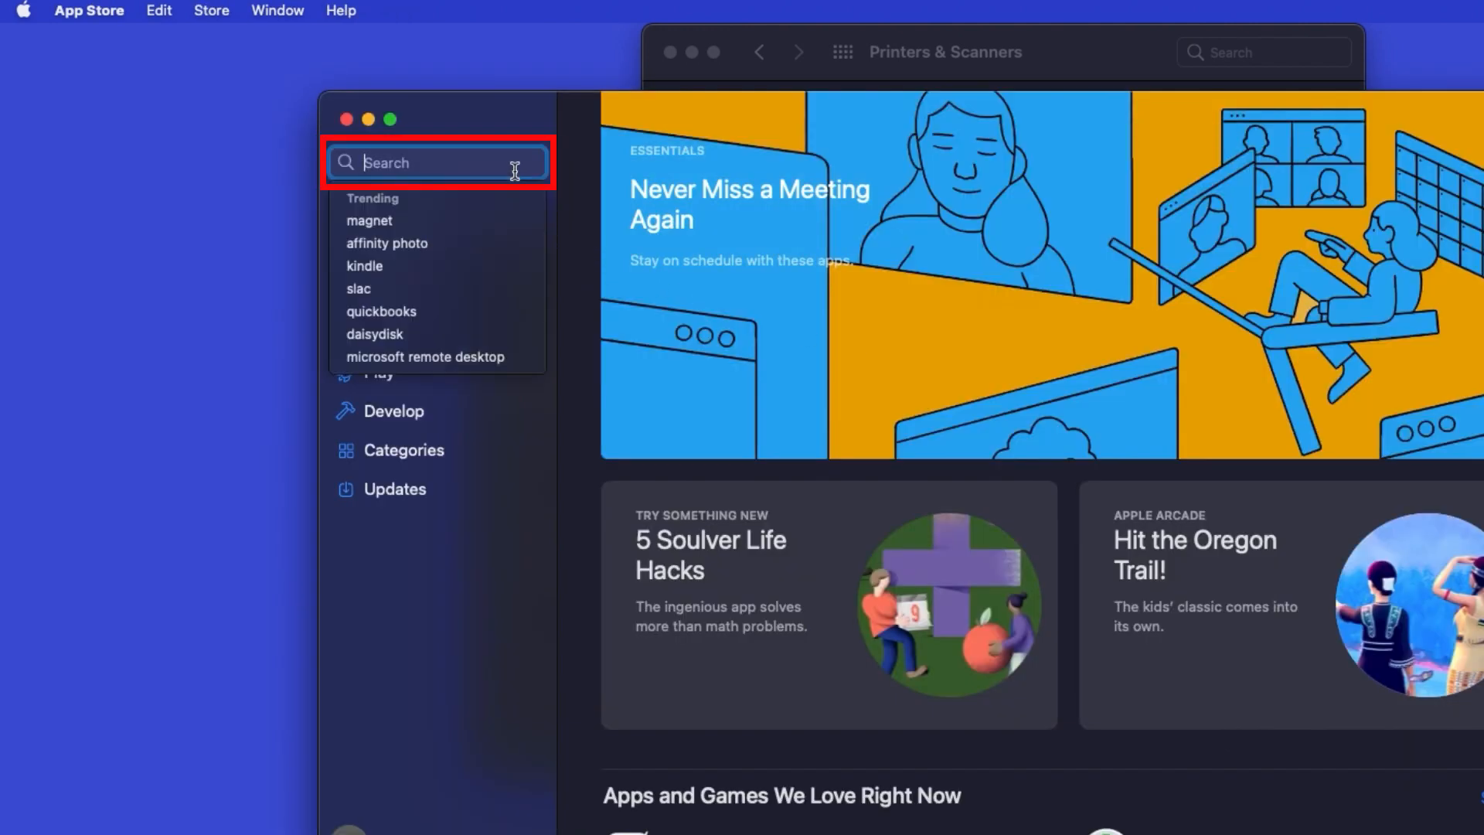
pyautogui.write('brother i')
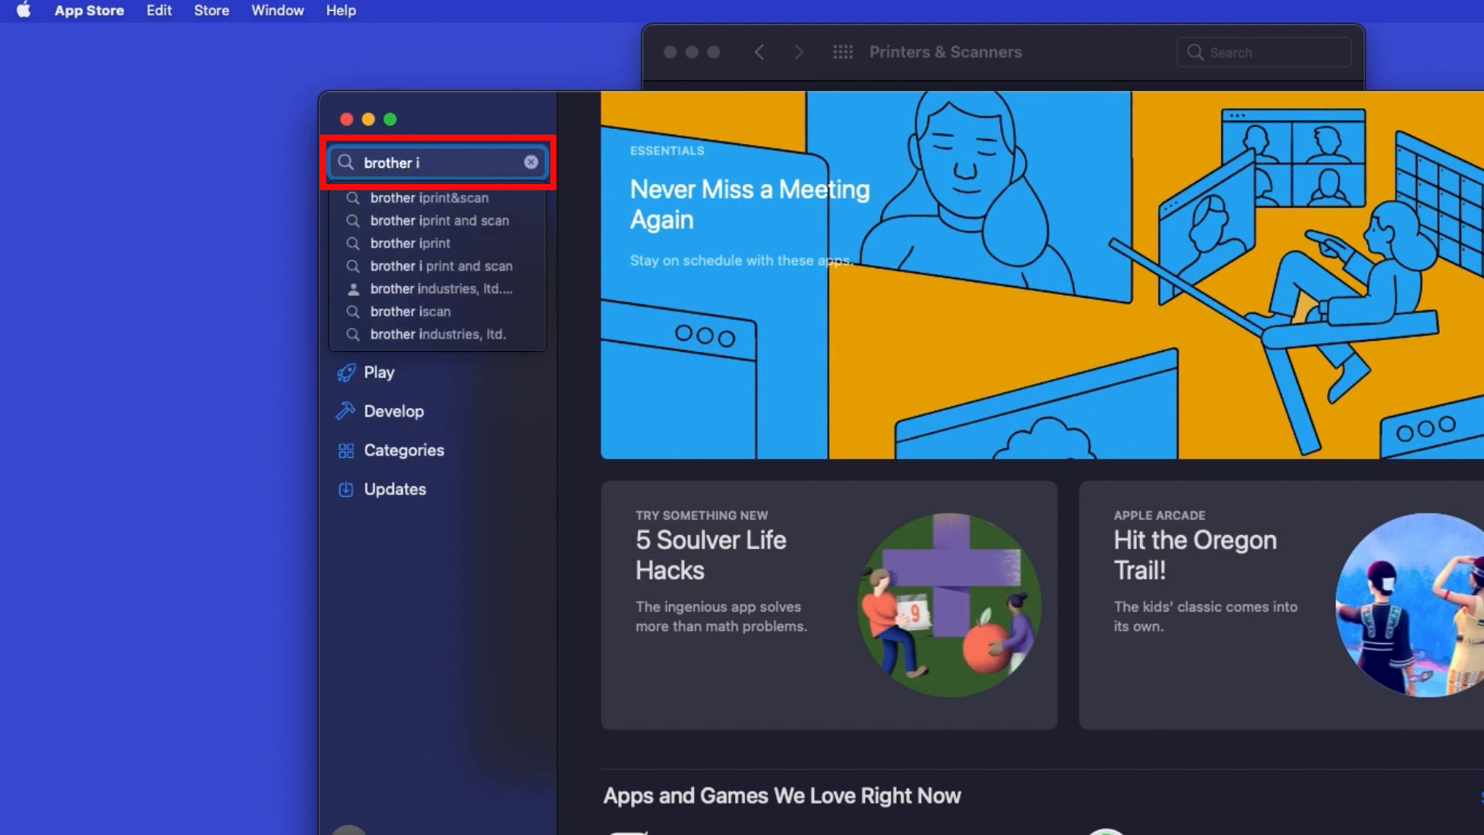
pyautogui.click(431, 198)
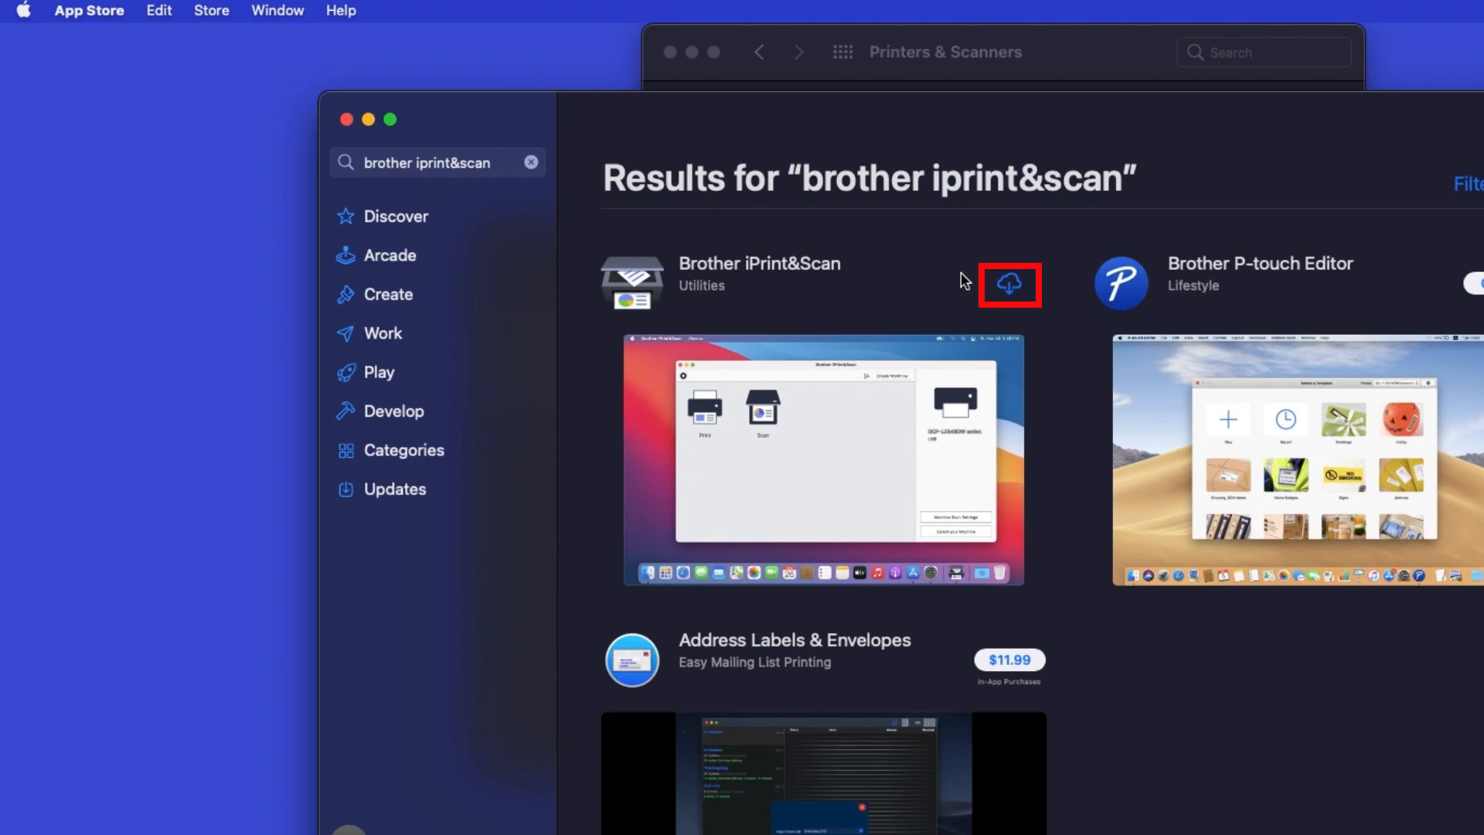
# Download Brother iPrint&Scan and launch it once installed
pyautogui.click(1009, 283)
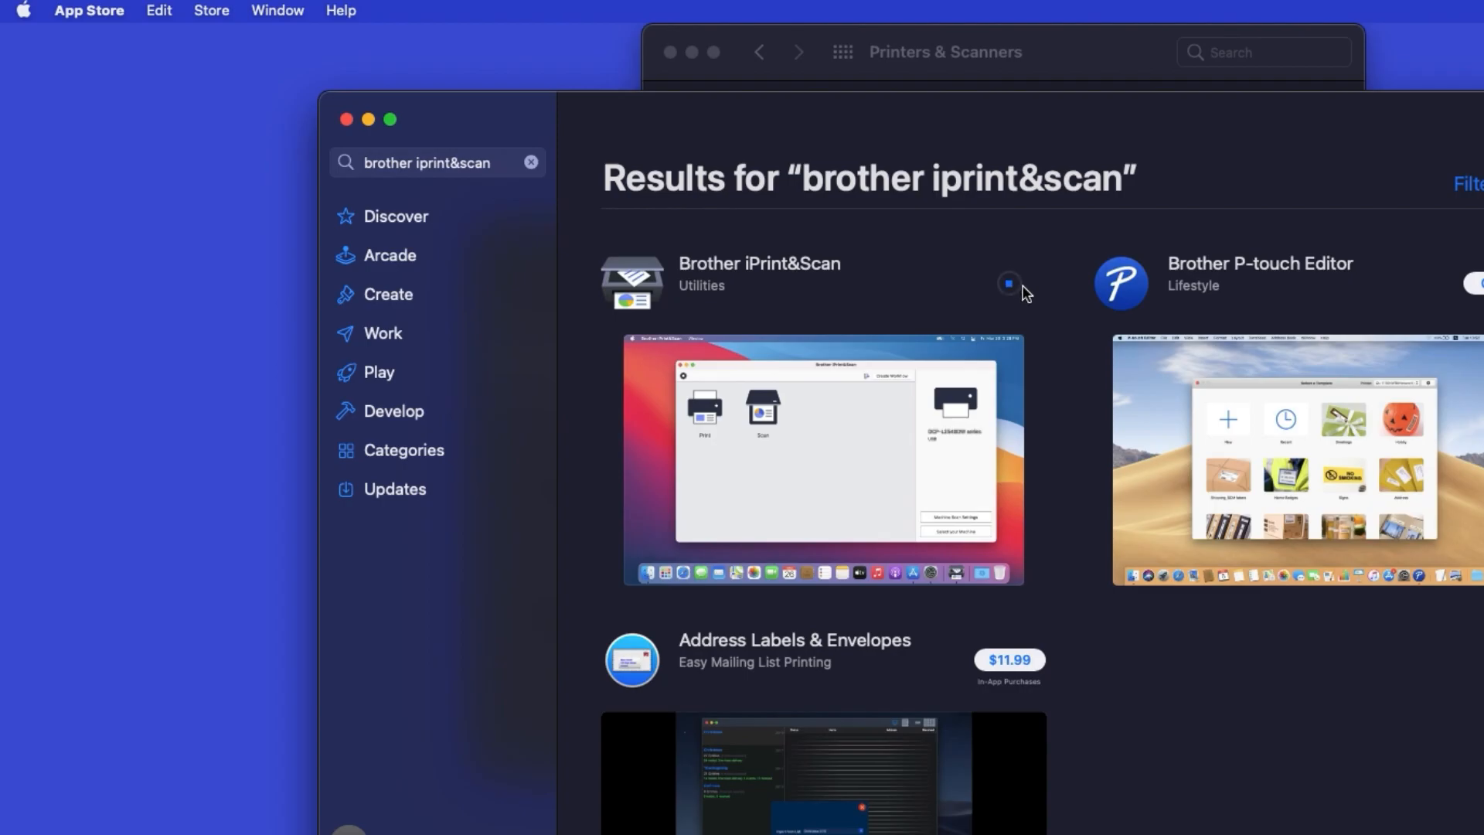
pyautogui.click(1009, 283)
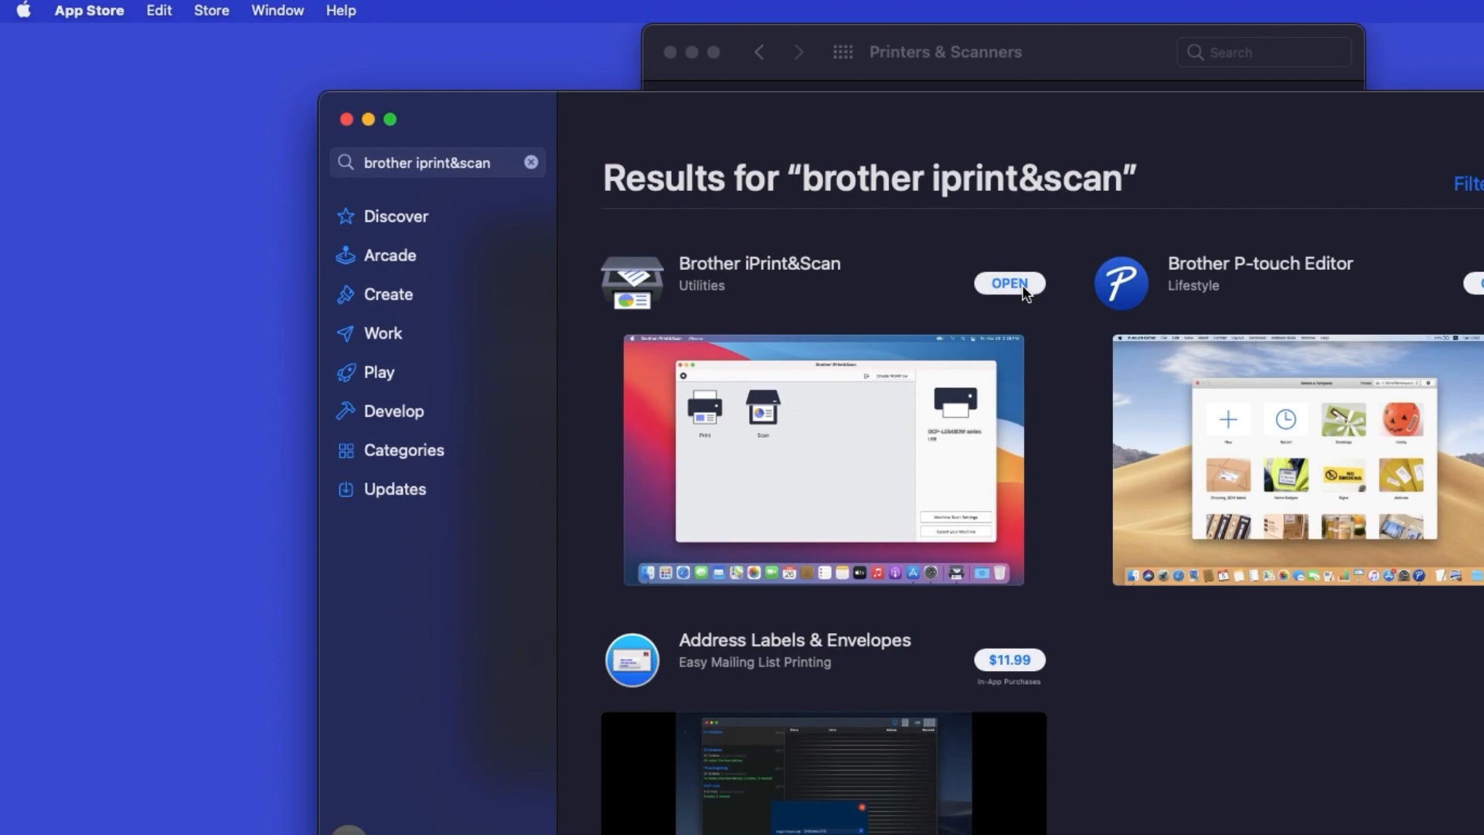
pyautogui.click(1009, 283)
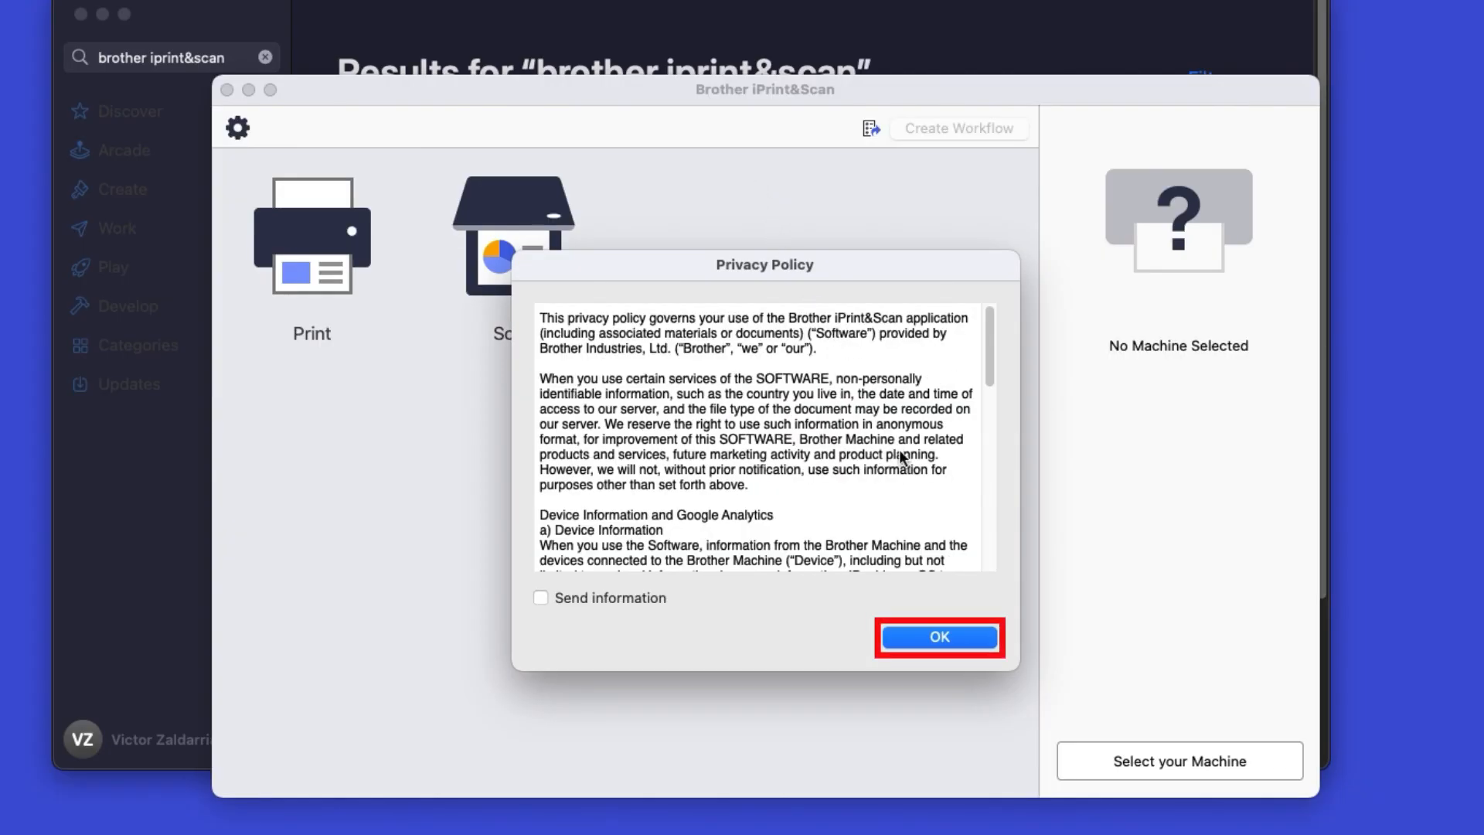
# Dismiss the privacy notice and pick the MFC-J4345DW series from network machines
pyautogui.click(938, 637)
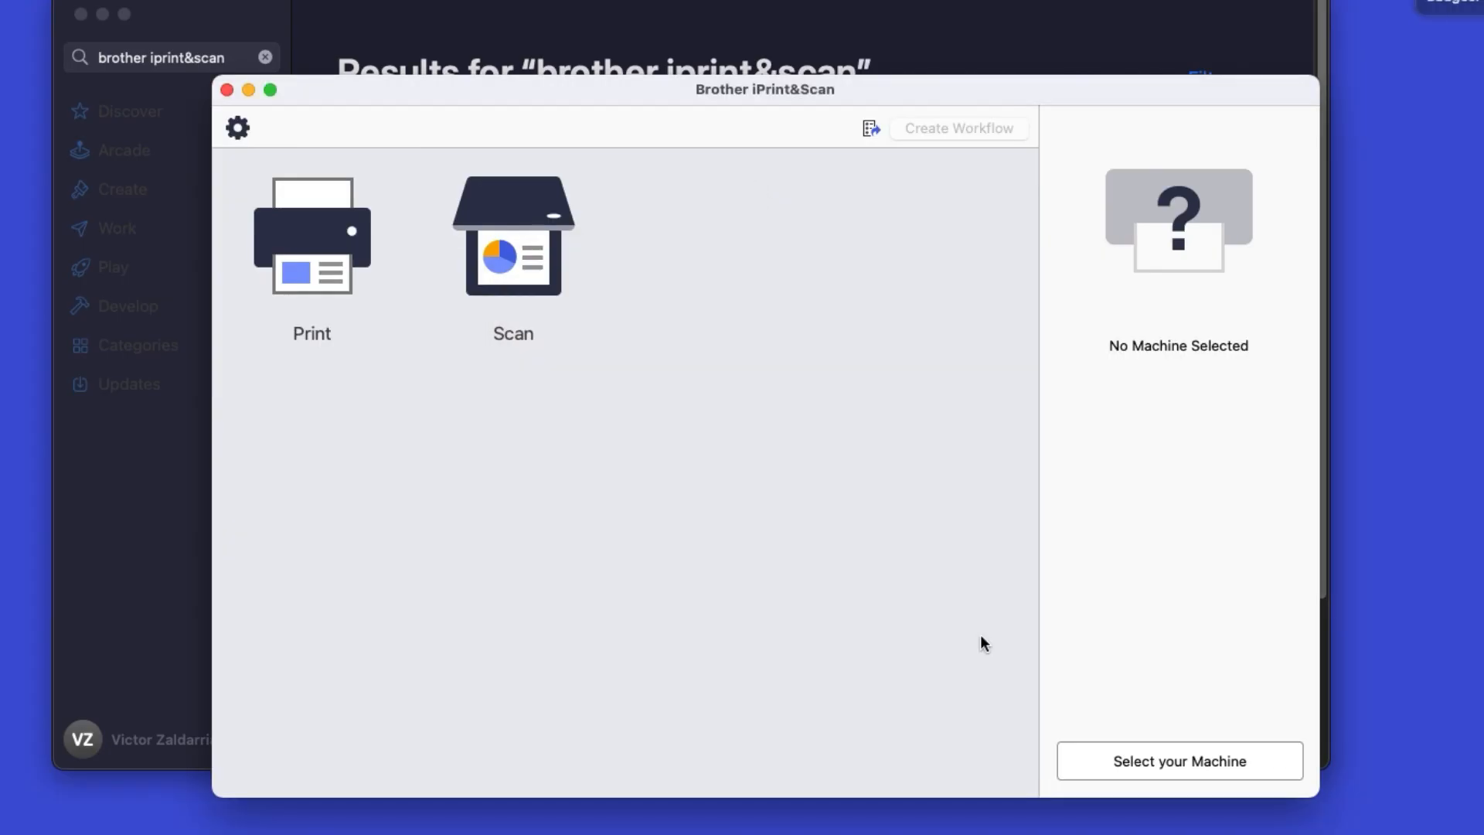
pyautogui.moveTo(1243, 755)
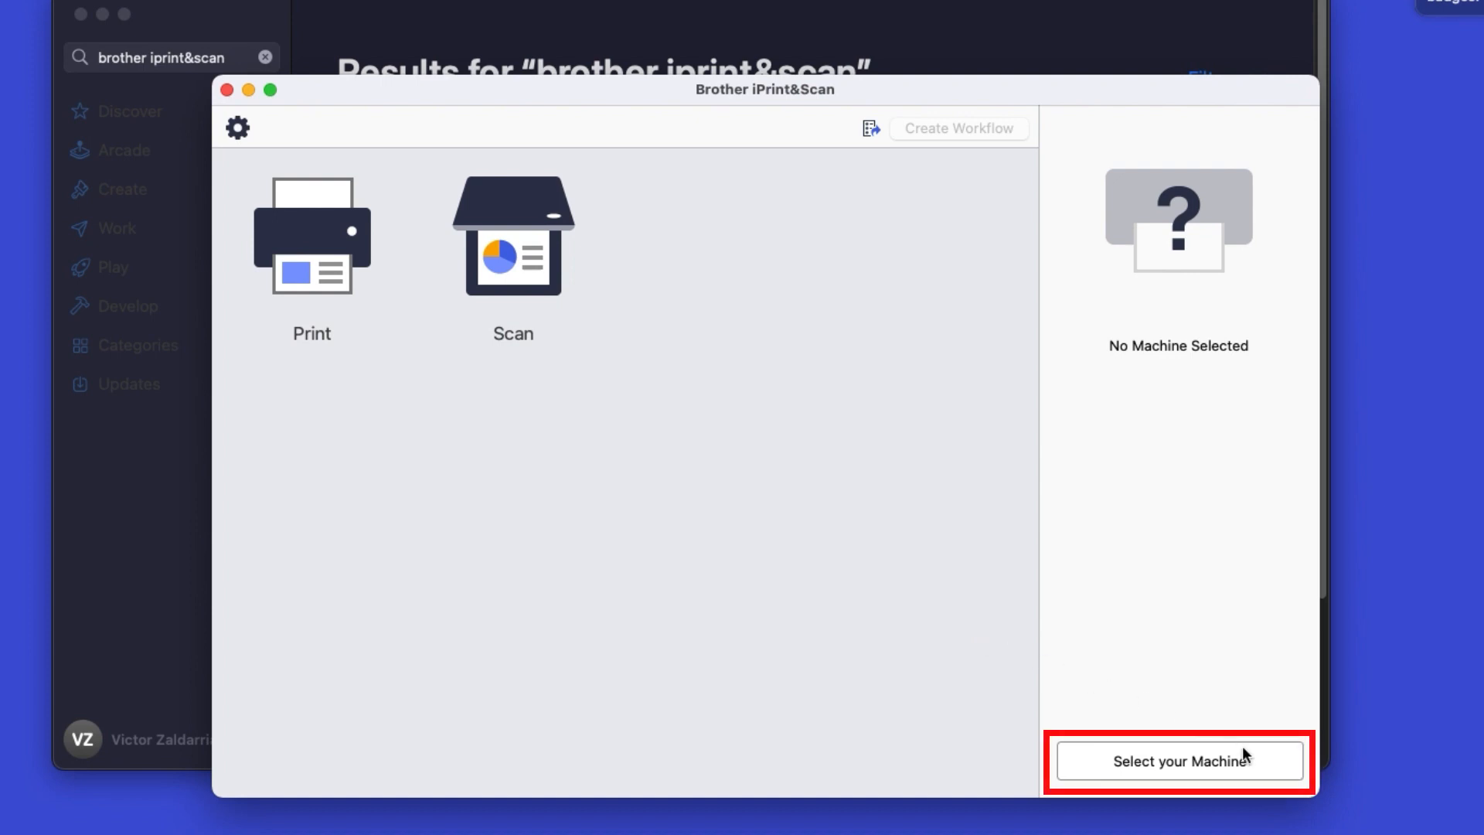
pyautogui.click(1178, 760)
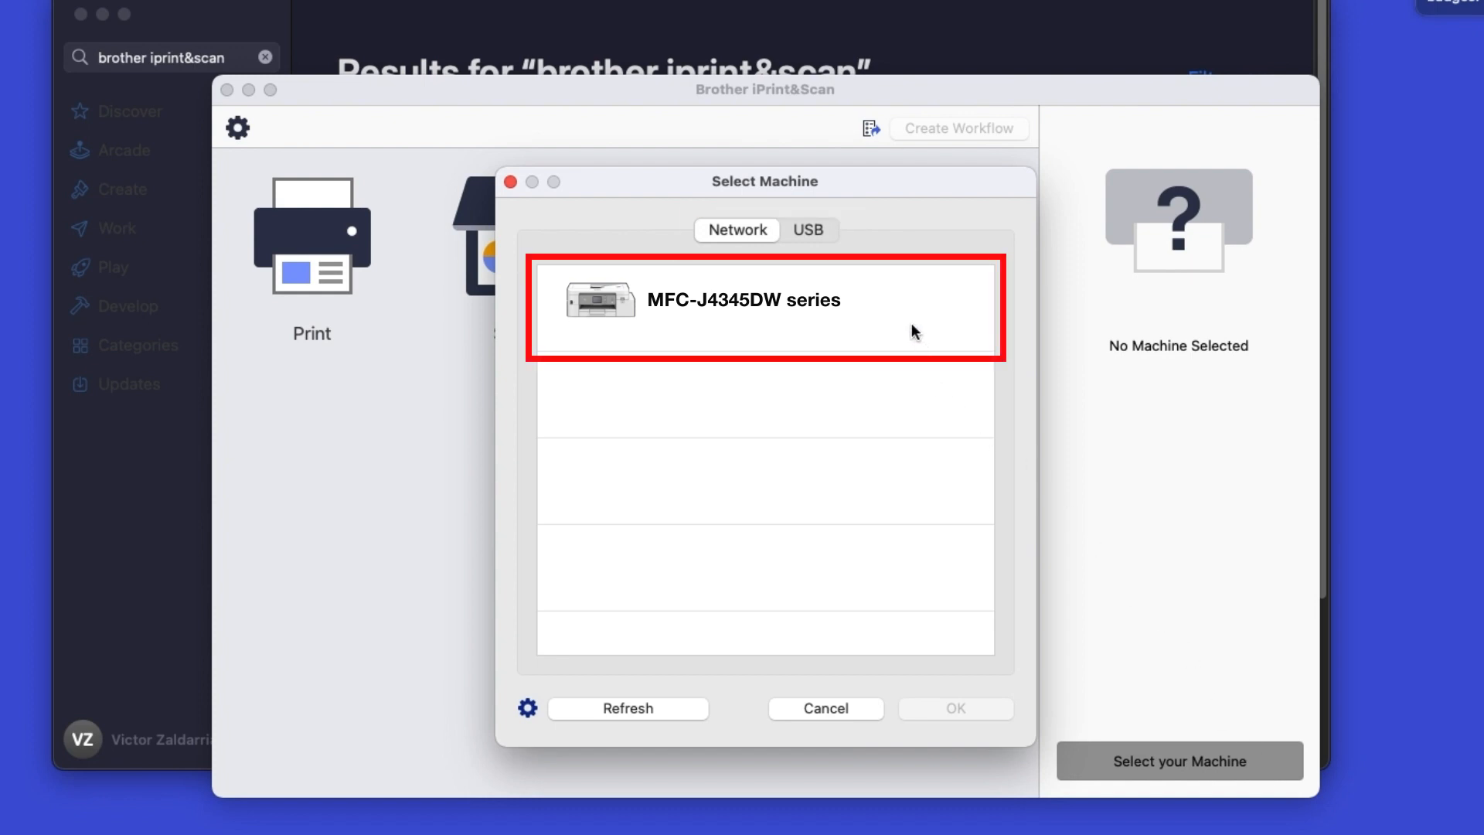
pyautogui.click(763, 307)
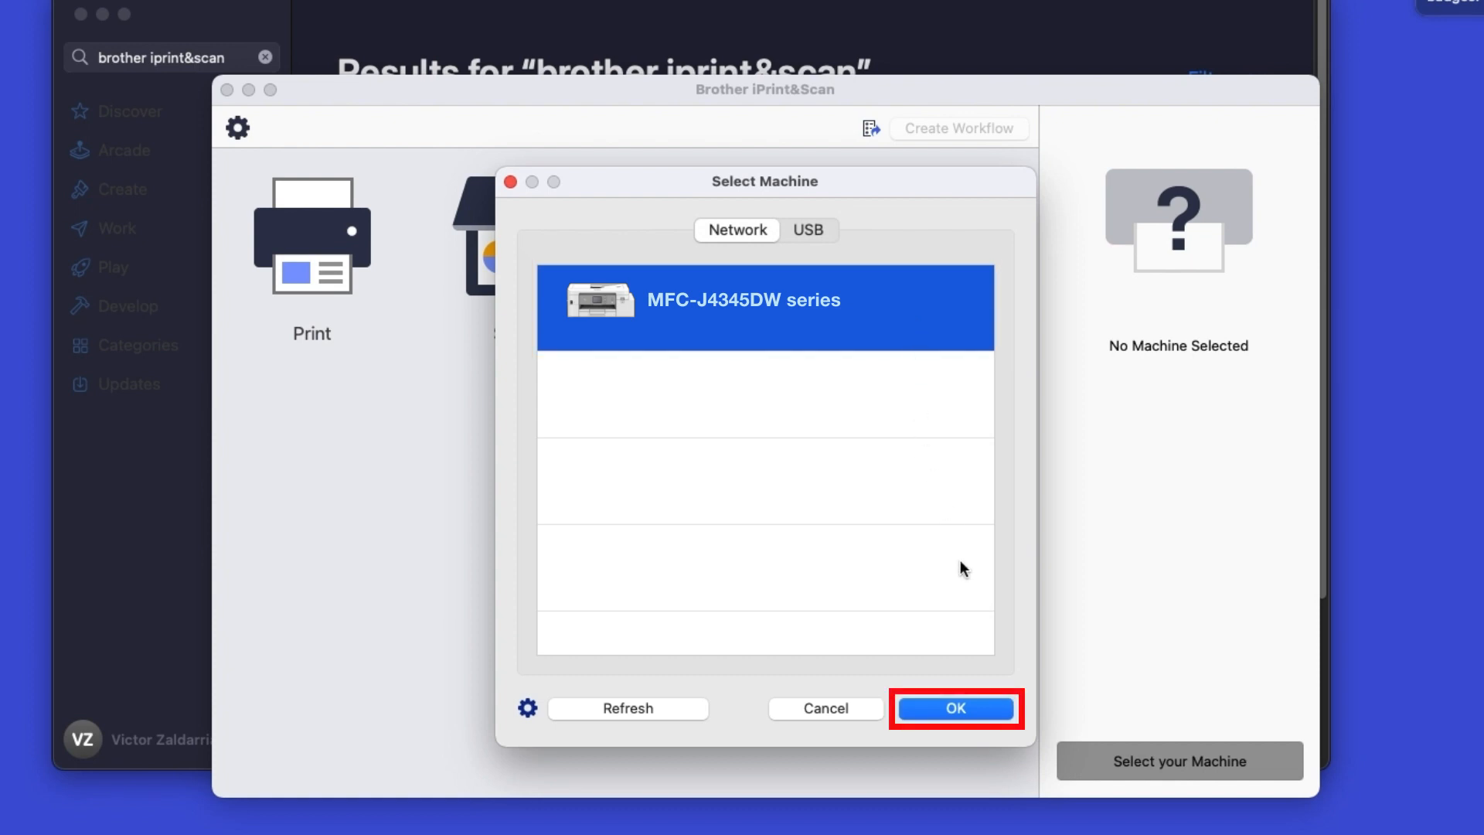
# Confirm the MFC-J4345DW selection and acknowledge the Print and Scan functions
pyautogui.click(955, 708)
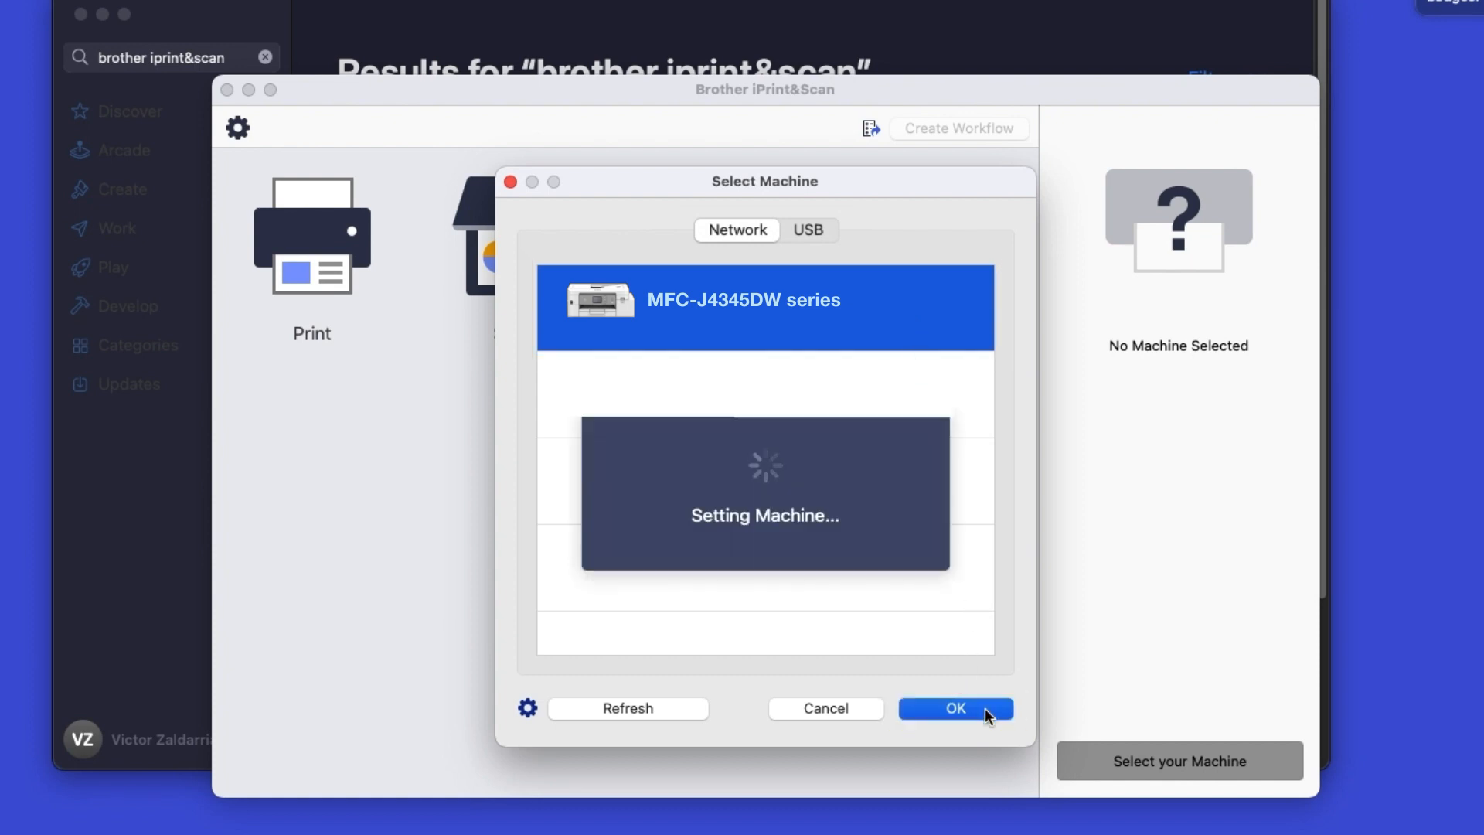
pyautogui.click(953, 708)
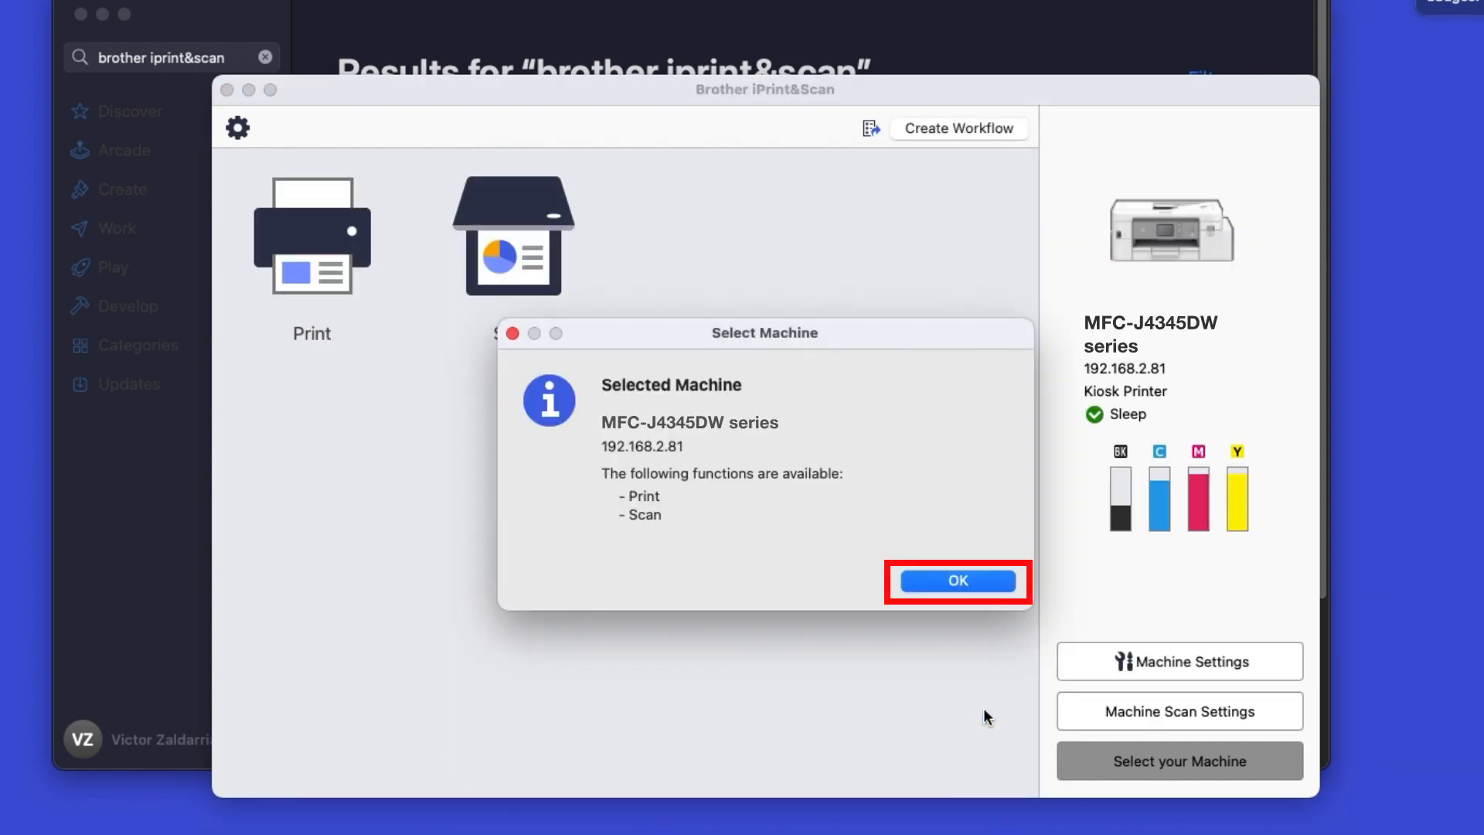
pyautogui.click(957, 581)
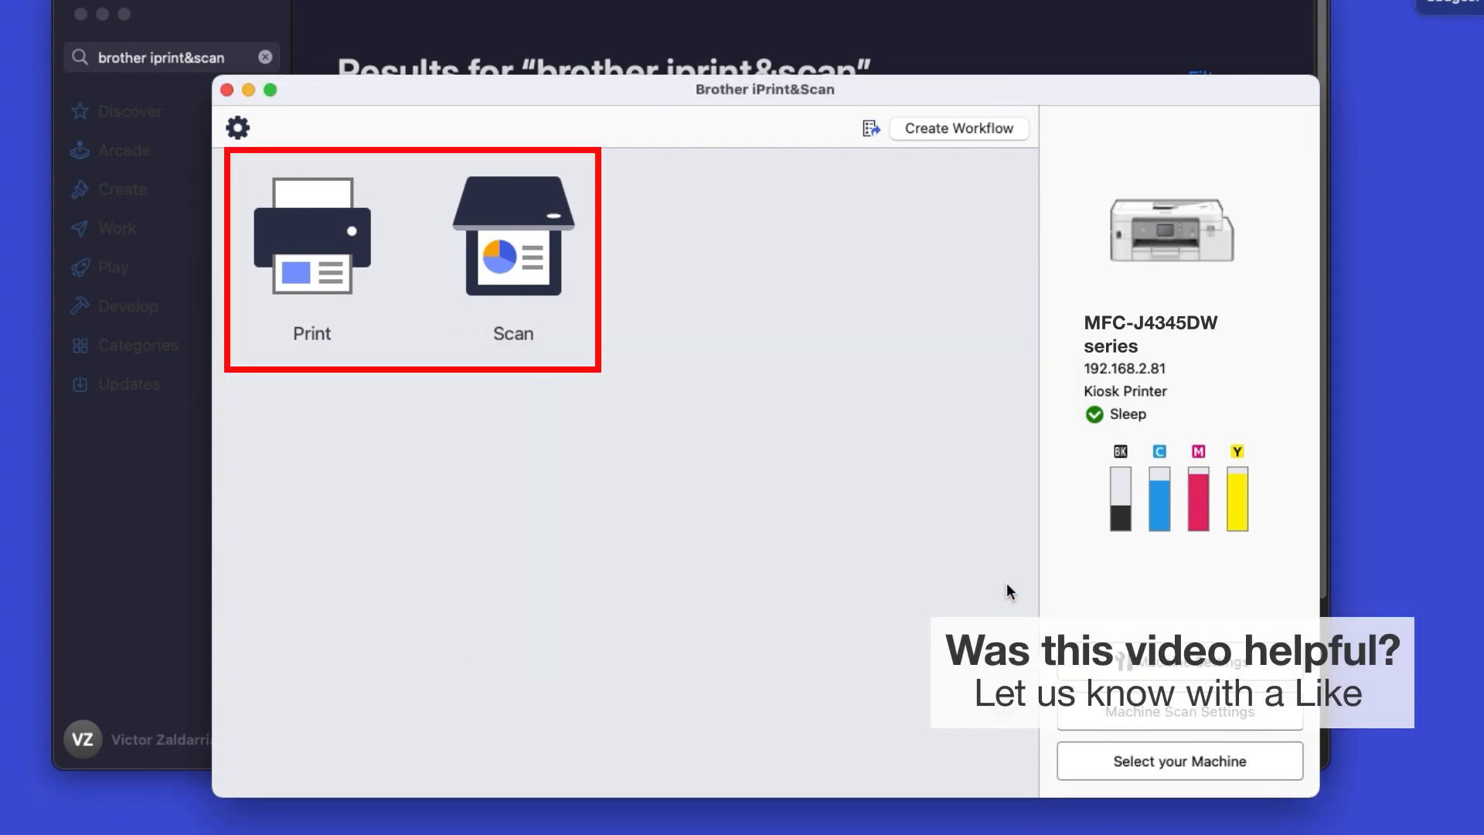